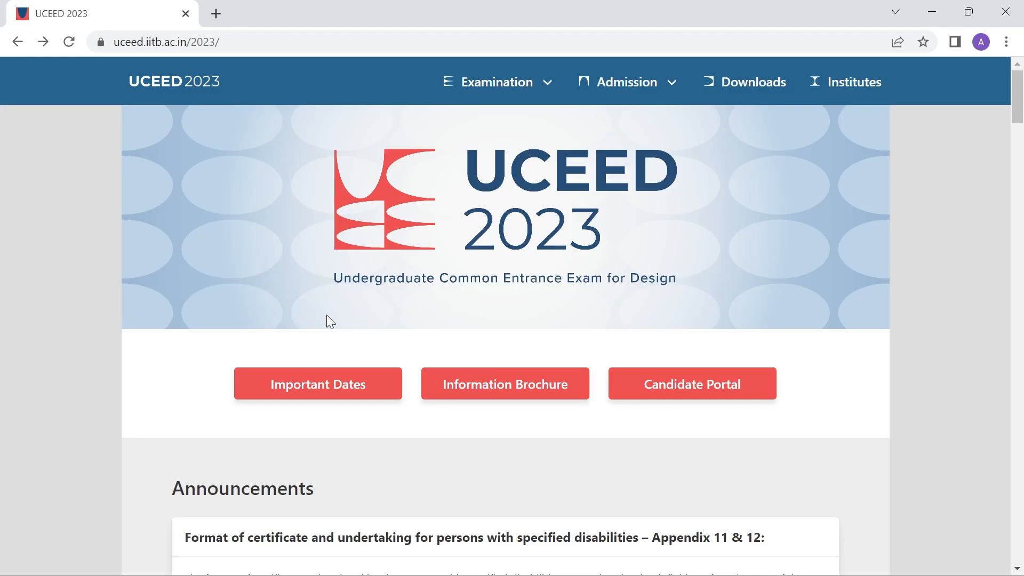
{"action": "mouse_move", "coordinate": [178, 115]}
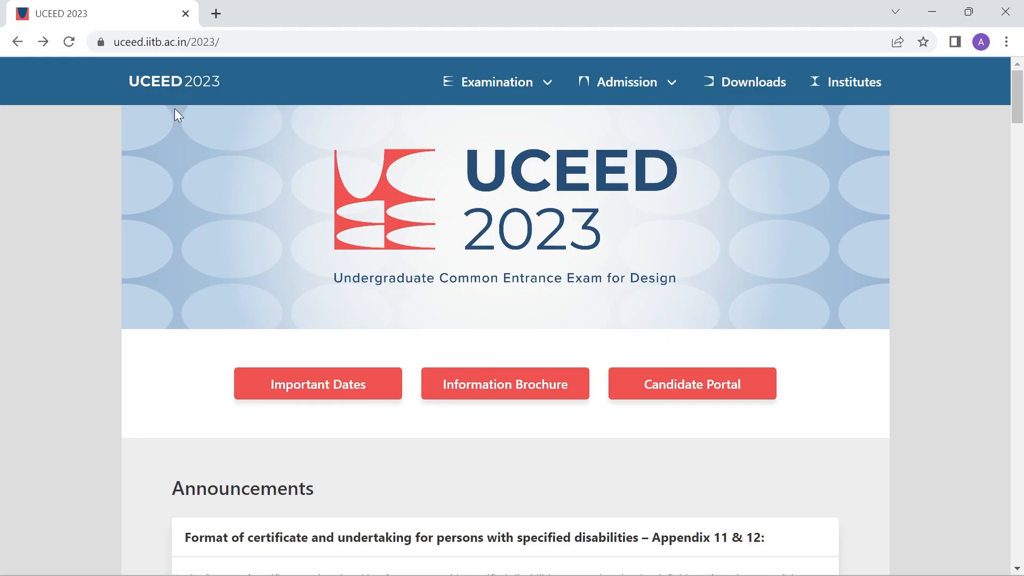
- Go to the Question Paper Structure page under Examination on the UCEED 2023 site
{"action": "left_click", "coordinate": [496, 82]}
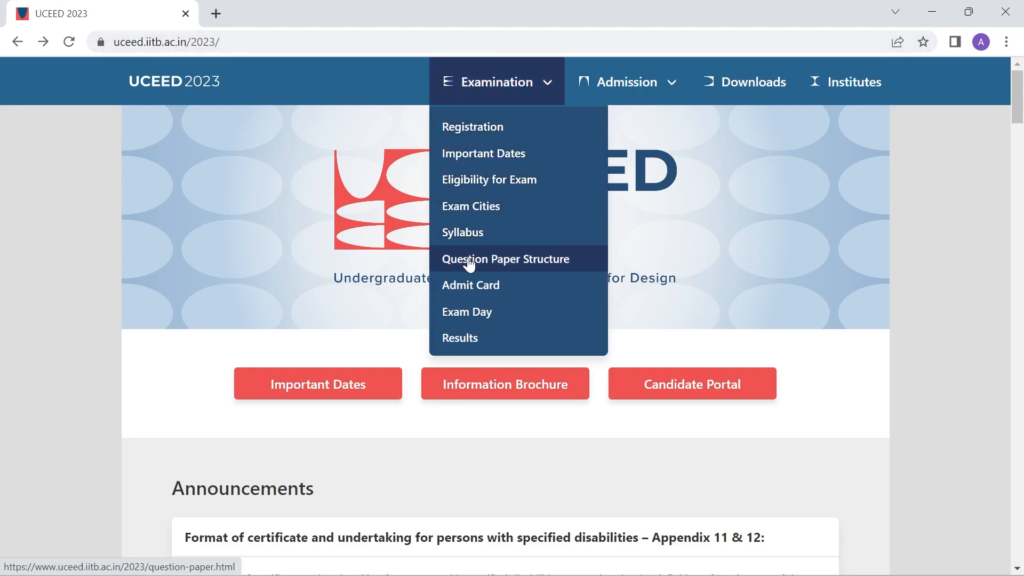
{"action": "left_click", "coordinate": [504, 258]}
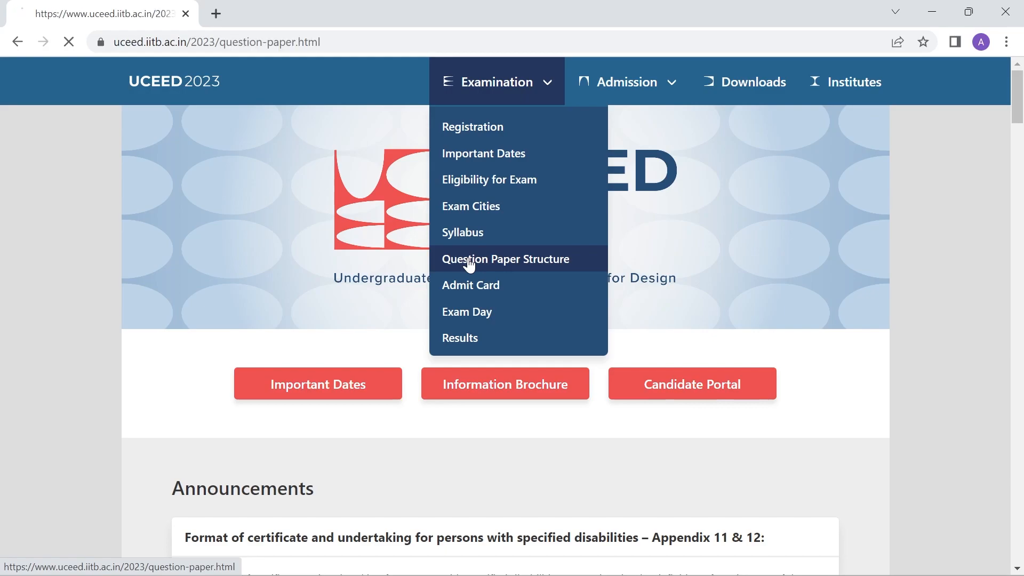
{"action": "left_click", "coordinate": [505, 258]}
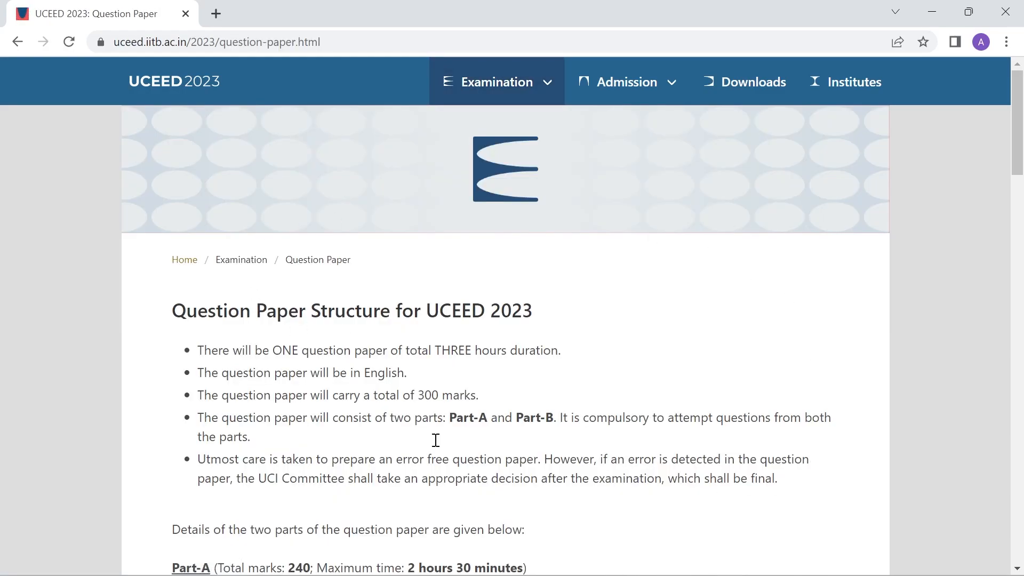
- Reach the bottom of the page and follow the Sample Exam Interface link
{"action": "scroll", "scroll_direction": "down", "scroll_amount": 3}
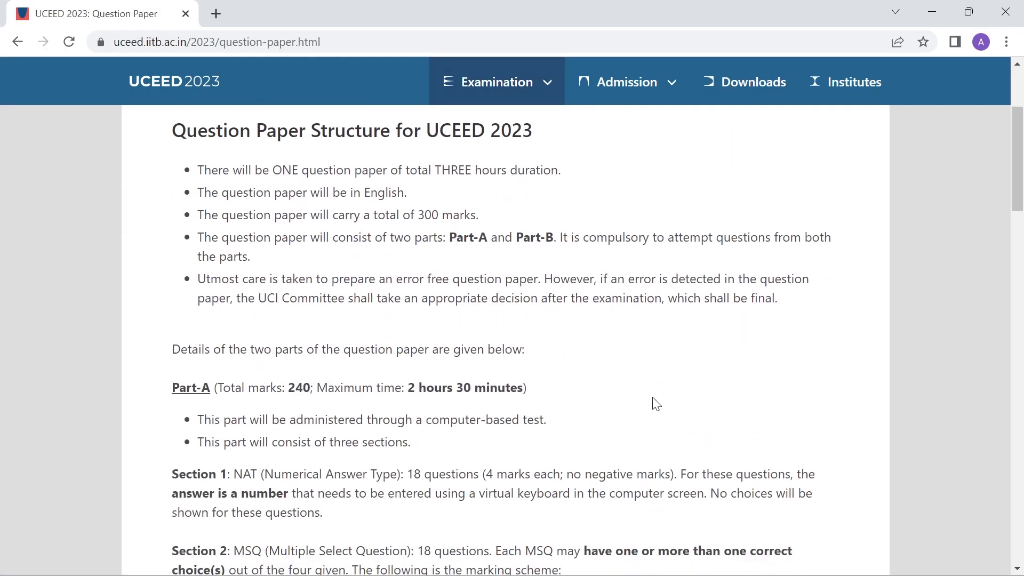
{"action": "scroll", "scroll_direction": "down", "scroll_amount": 3}
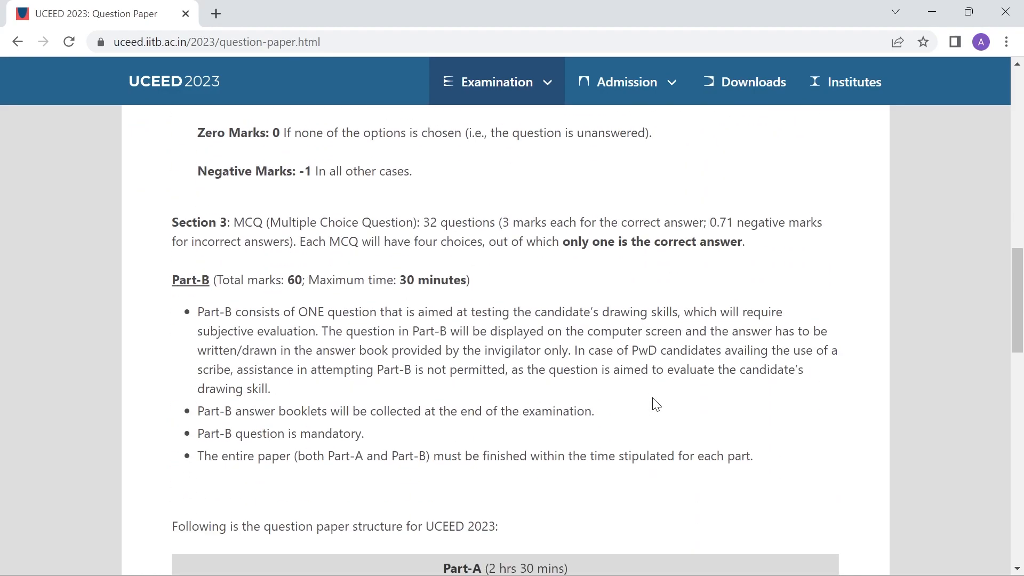
{"action": "scroll", "scroll_direction": "down", "scroll_amount": 3}
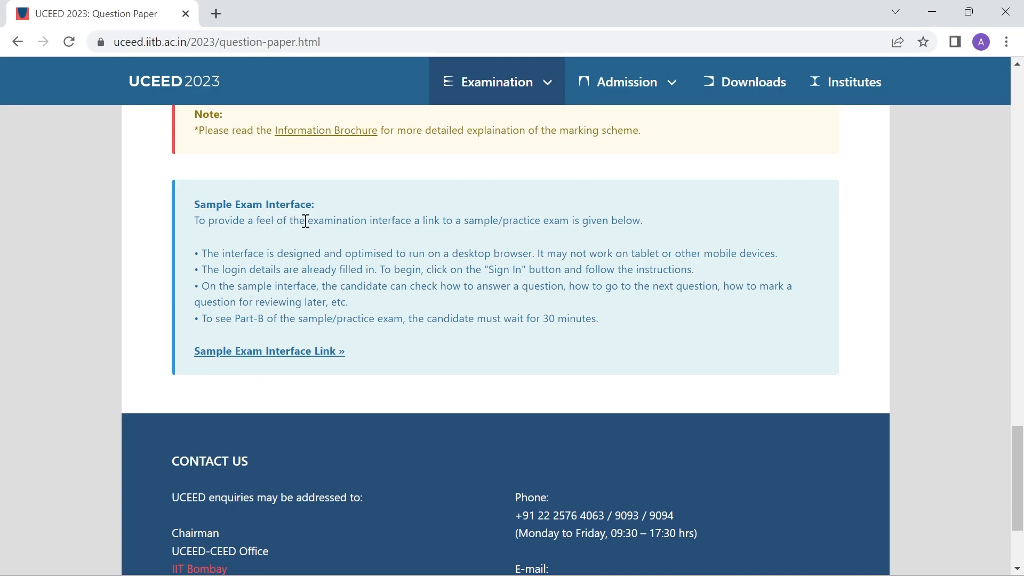
{"action": "left_click", "coordinate": [269, 351]}
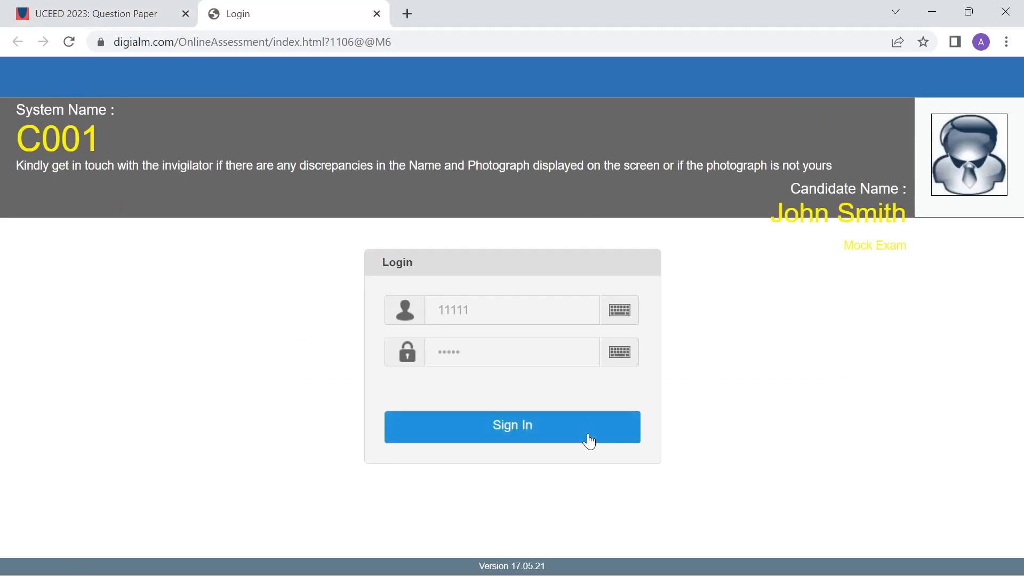
- Sign in, read through the instructions, agree to them and begin the mock exam
{"action": "left_click", "coordinate": [512, 426]}
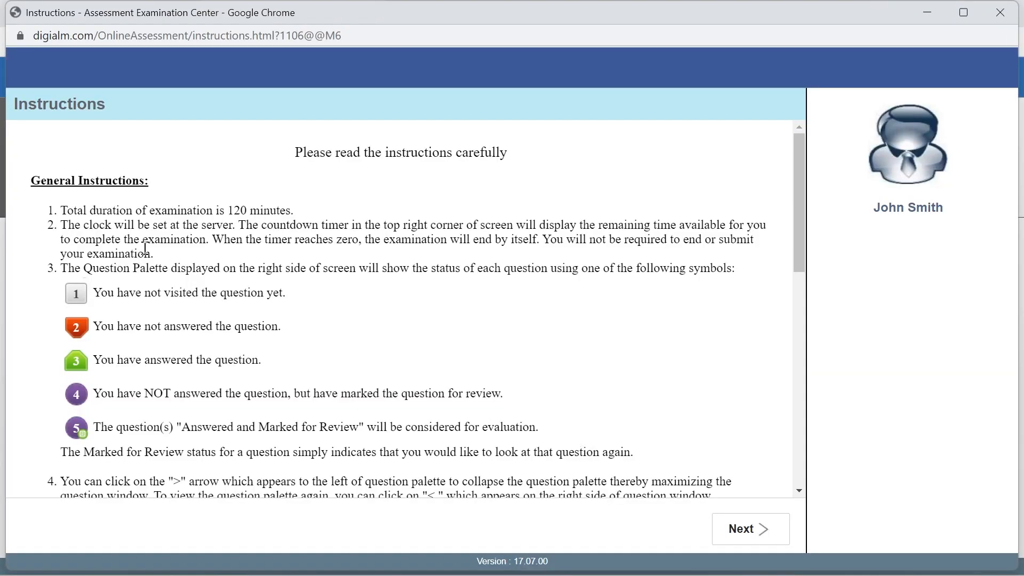
{"action": "scroll", "scroll_direction": "down", "scroll_amount": 3}
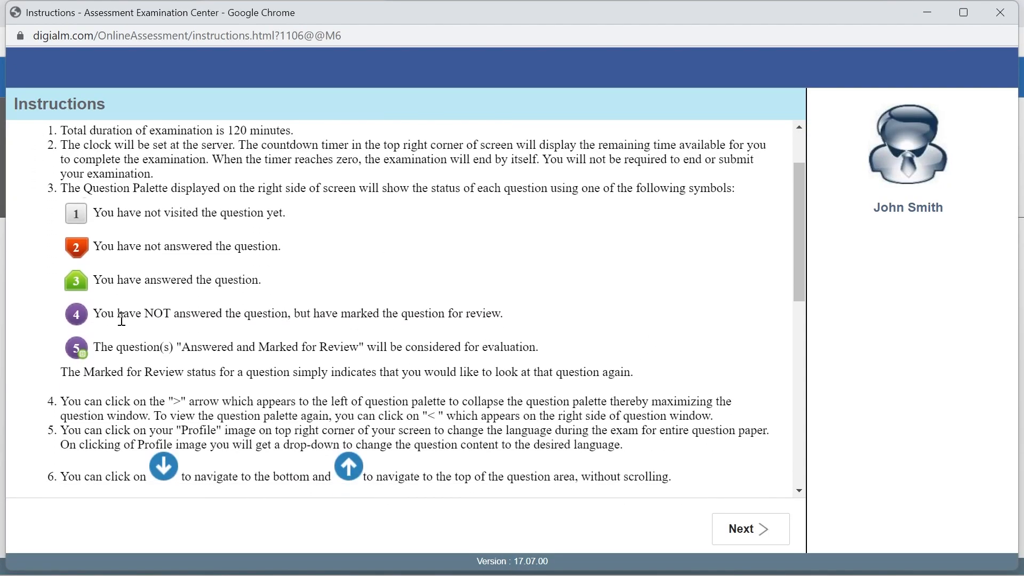
{"action": "scroll", "scroll_direction": "down", "scroll_amount": 3}
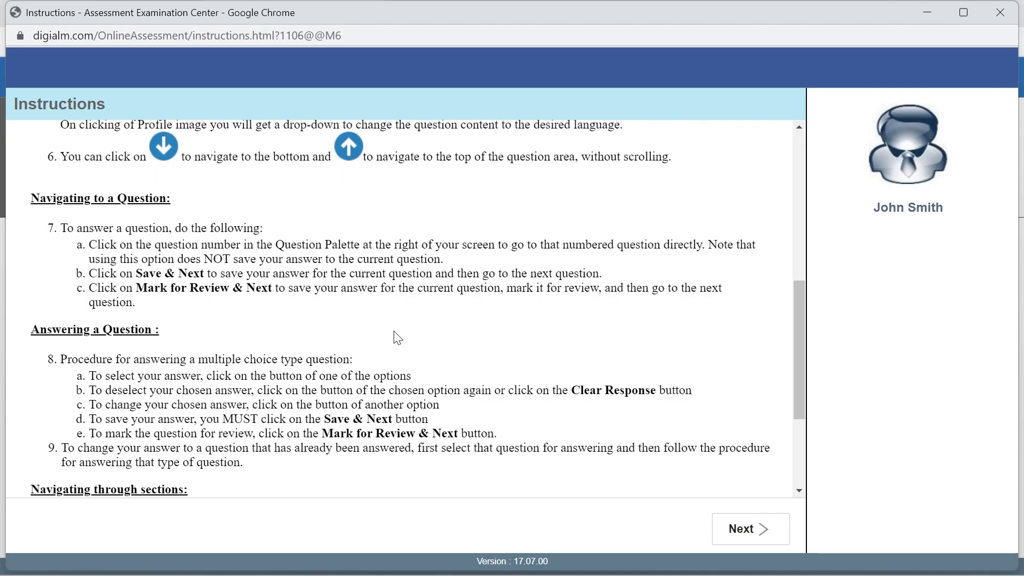
{"action": "scroll", "scroll_direction": "down", "scroll_amount": 3}
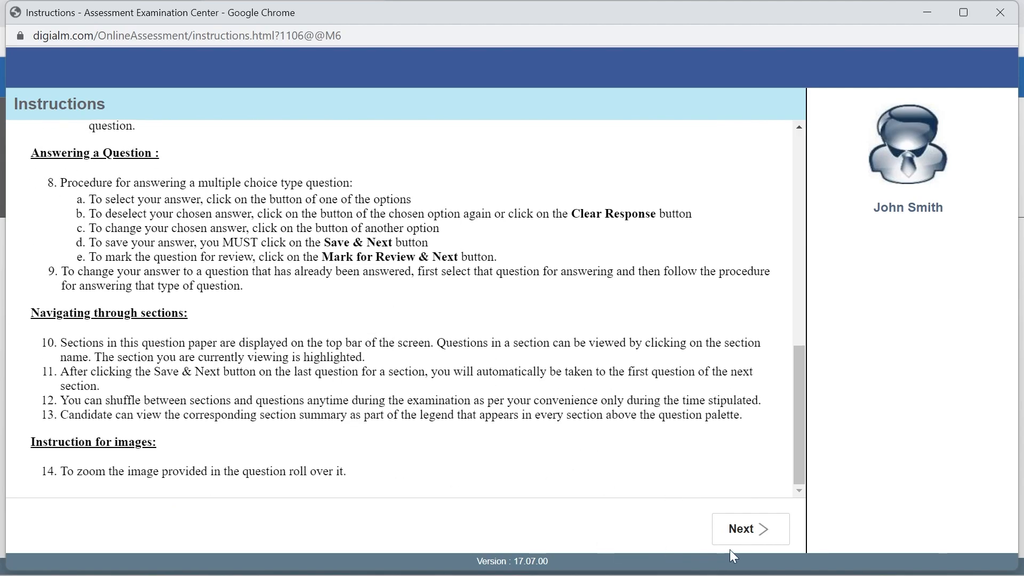
{"action": "left_click", "coordinate": [749, 528]}
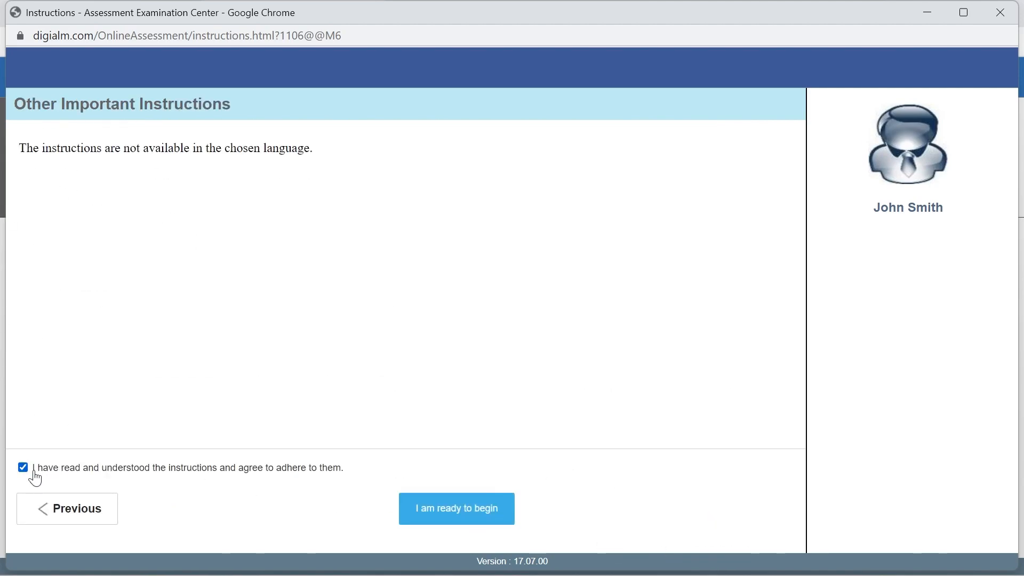
{"action": "left_click", "coordinate": [456, 508]}
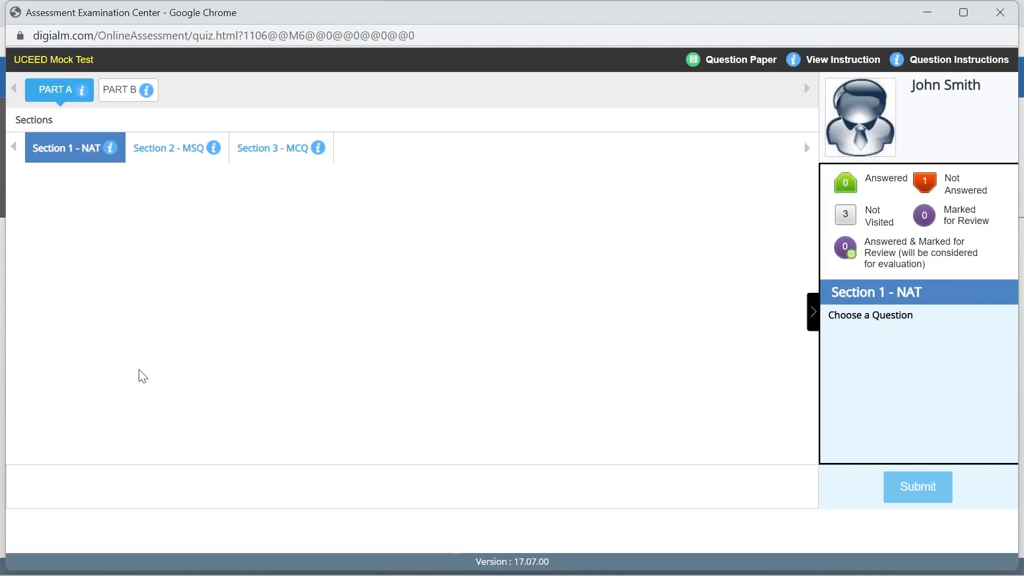
{"action": "mouse_move", "coordinate": [38, 208]}
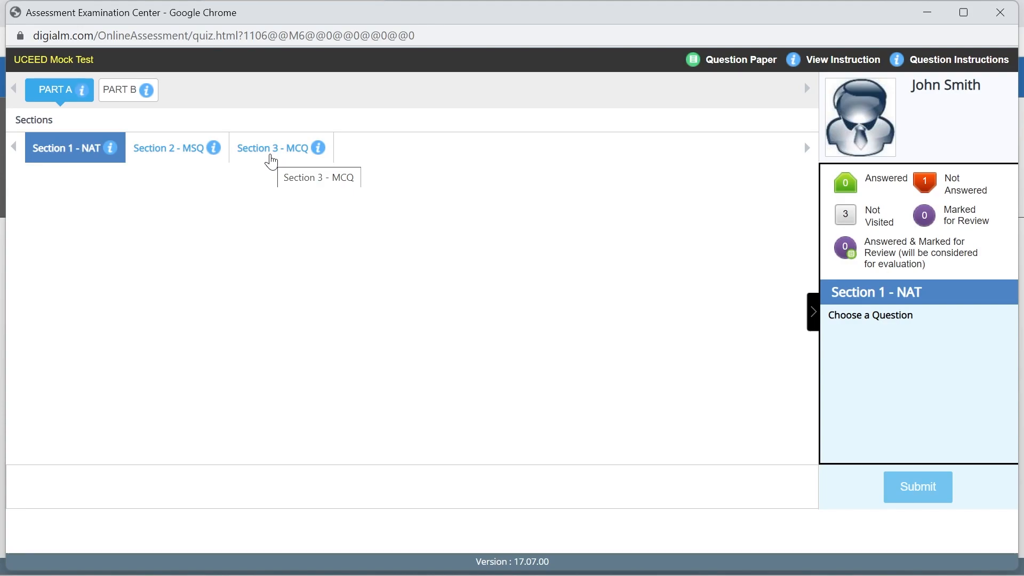
- Switch Part A to Section 3 - MCQ, showing Question 1 with its four options
{"action": "left_click", "coordinate": [275, 147]}
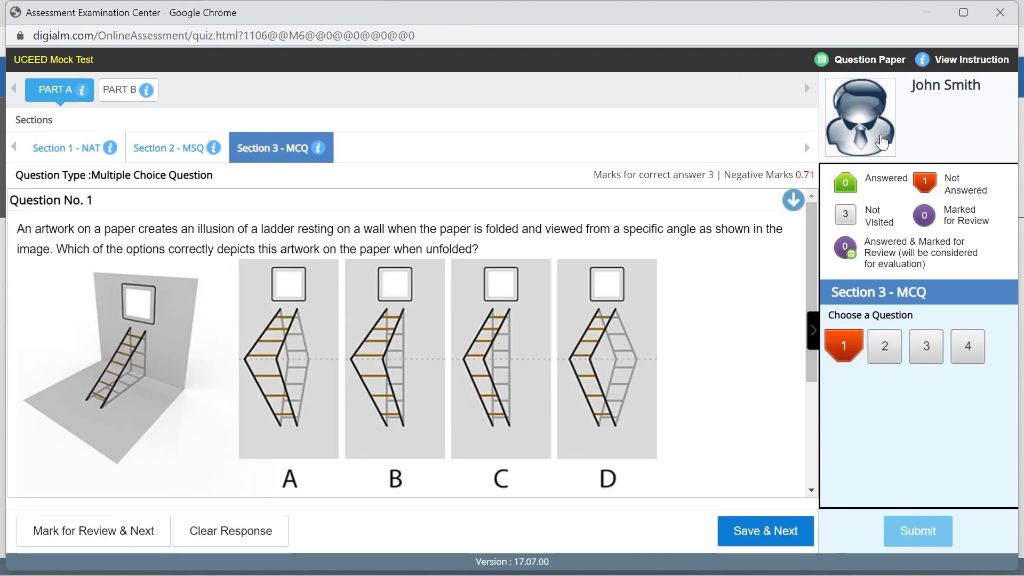
{"action": "mouse_move", "coordinate": [837, 383]}
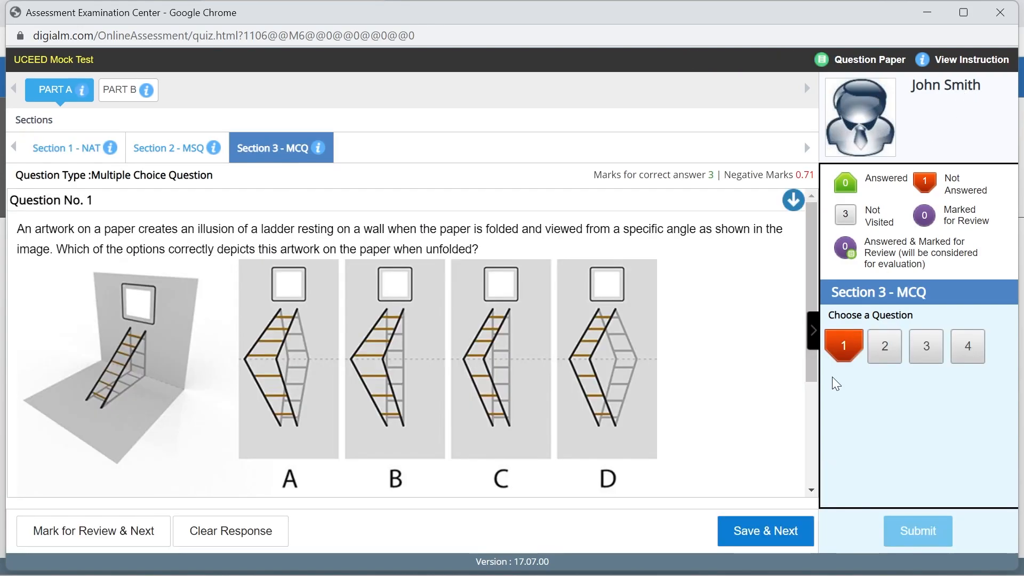
{"action": "mouse_move", "coordinate": [920, 190]}
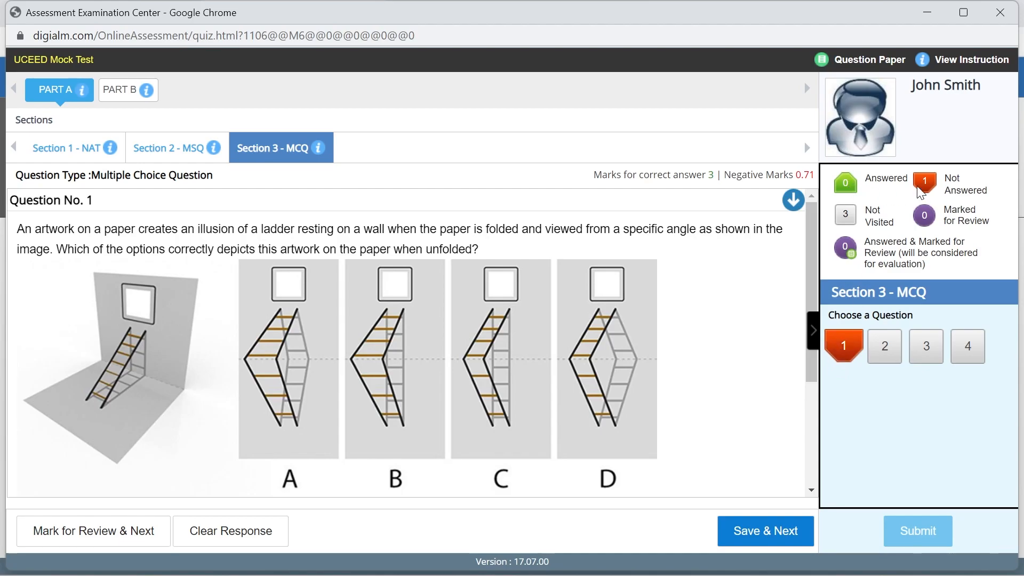
{"action": "mouse_move", "coordinate": [853, 290]}
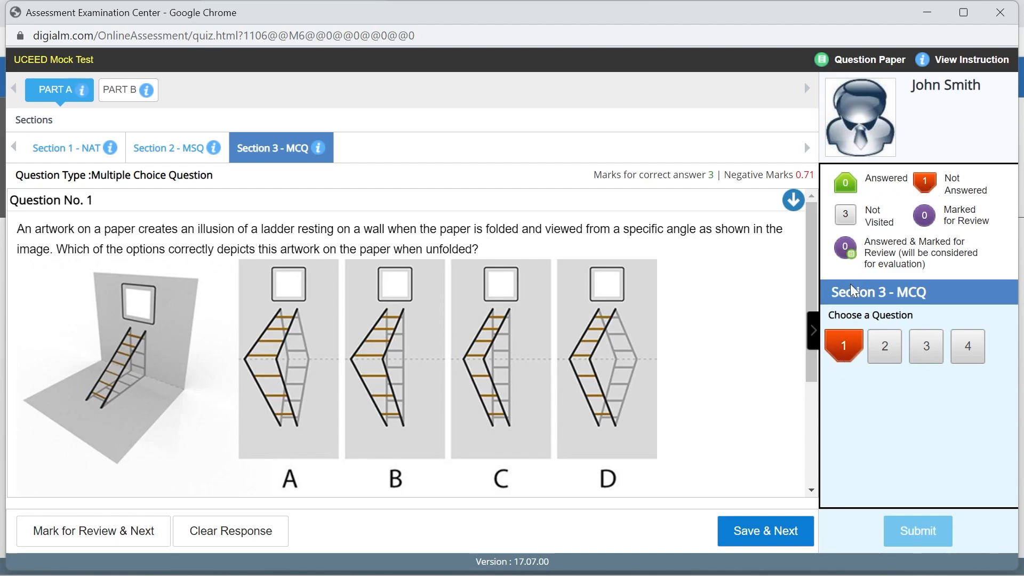
{"action": "mouse_move", "coordinate": [899, 353]}
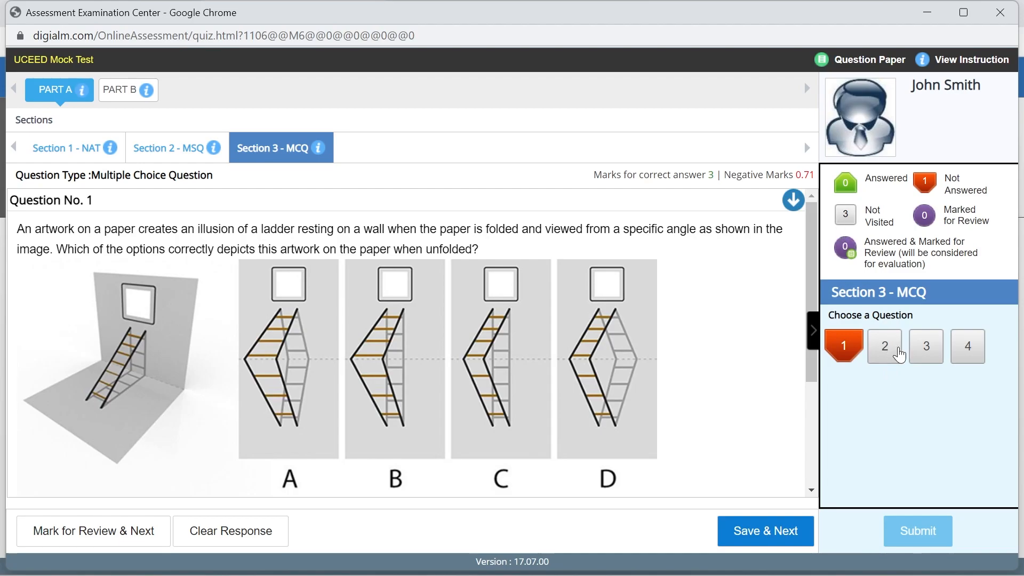
{"action": "mouse_move", "coordinate": [920, 345]}
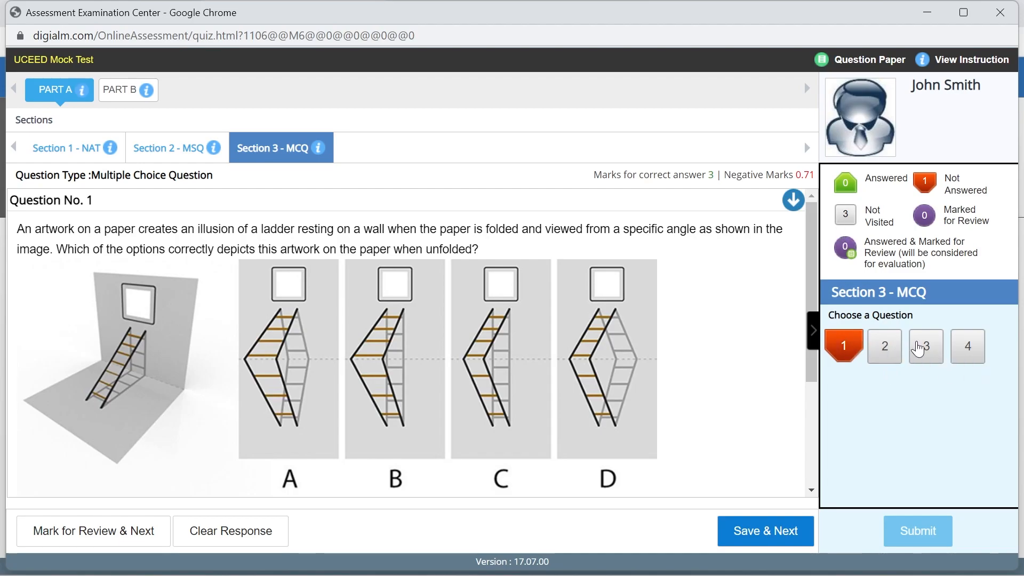
{"action": "mouse_move", "coordinate": [922, 224]}
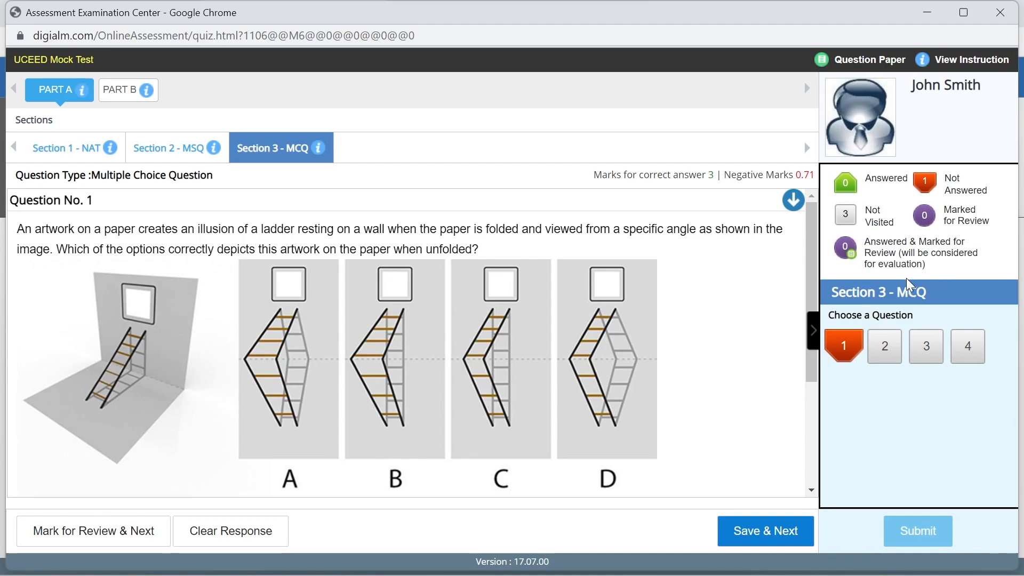
- In Section 1 - NAT, save 4900 as Question 1's answer and move to Question 2
{"action": "left_click", "coordinate": [68, 147]}
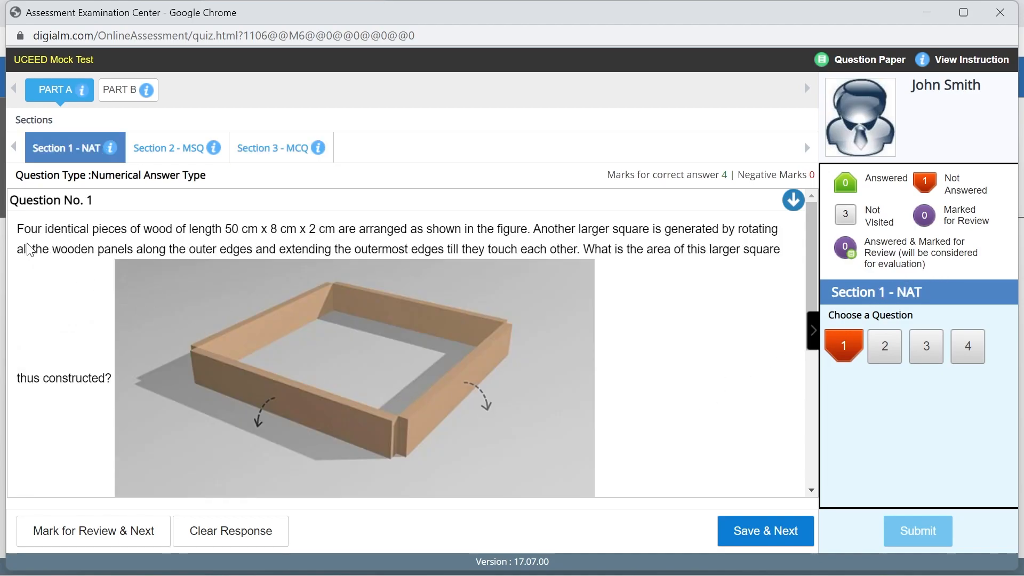
{"action": "mouse_move", "coordinate": [656, 400]}
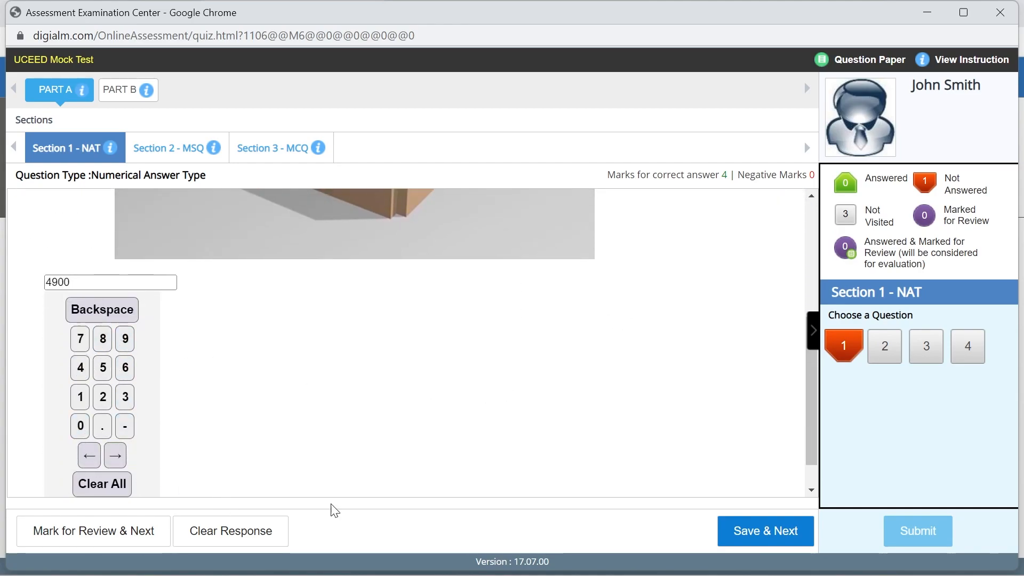
{"action": "left_click", "coordinate": [765, 530]}
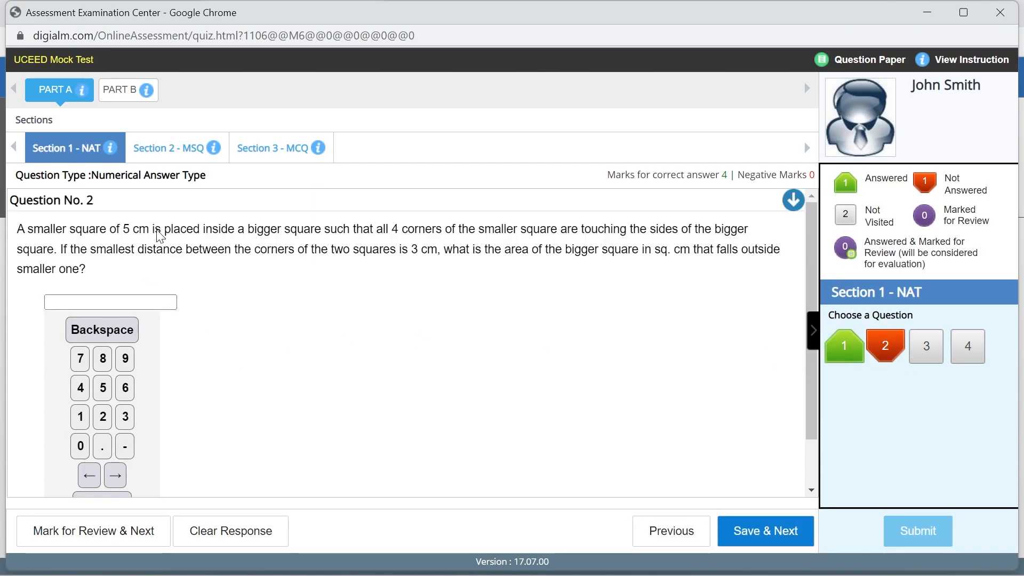
{"action": "mouse_move", "coordinate": [861, 336]}
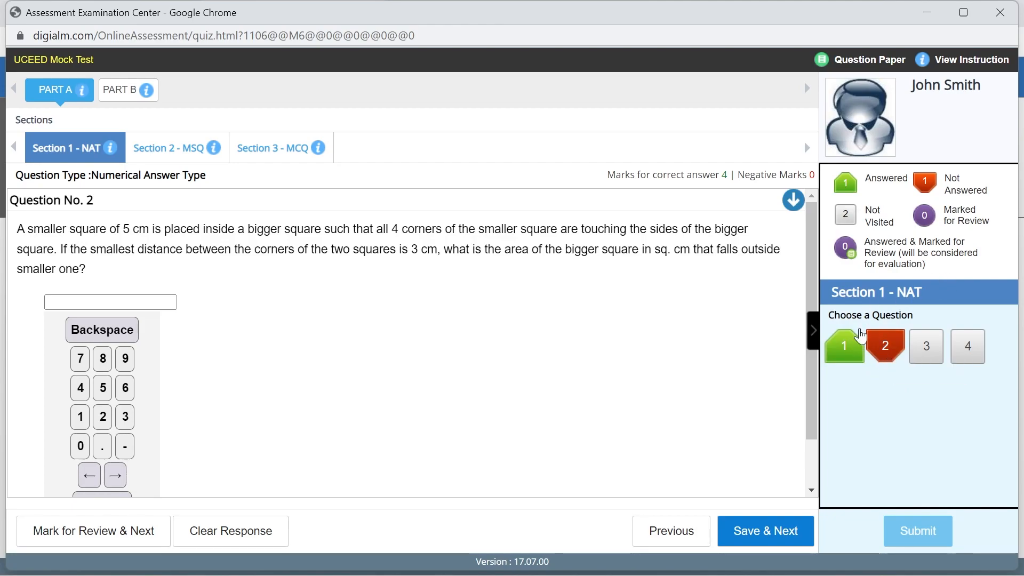
- In Section 2 - MSQ, mark Question 4 for review and move on to the MCQ section
{"action": "left_click", "coordinate": [171, 147]}
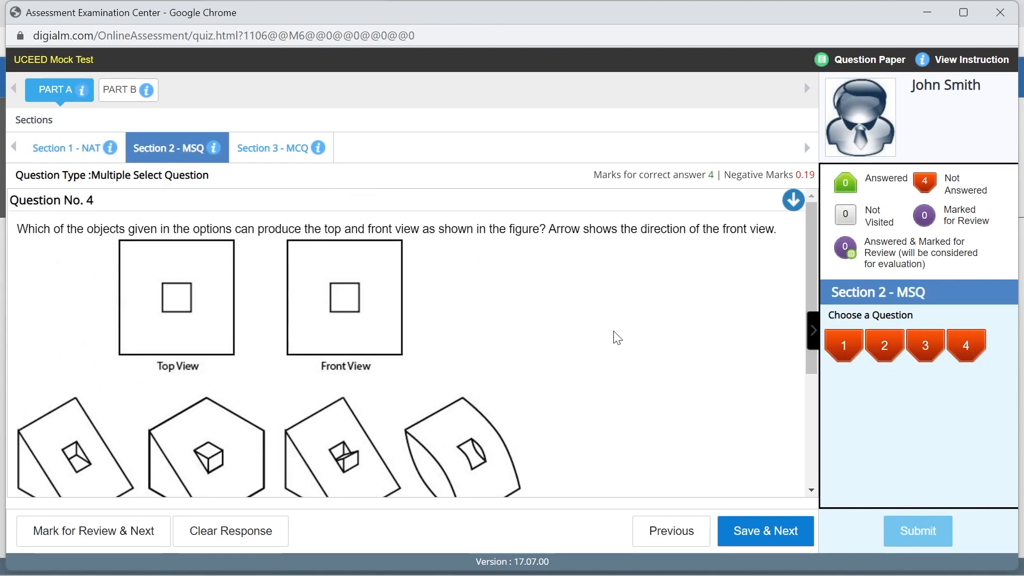
{"action": "scroll", "scroll_direction": "down", "scroll_amount": 3}
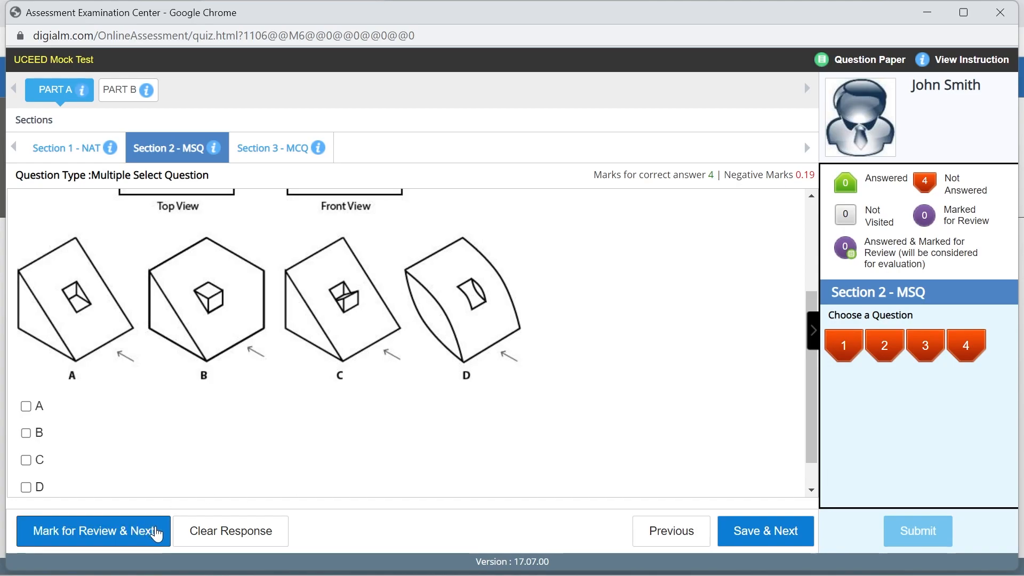
{"action": "left_click", "coordinate": [274, 148]}
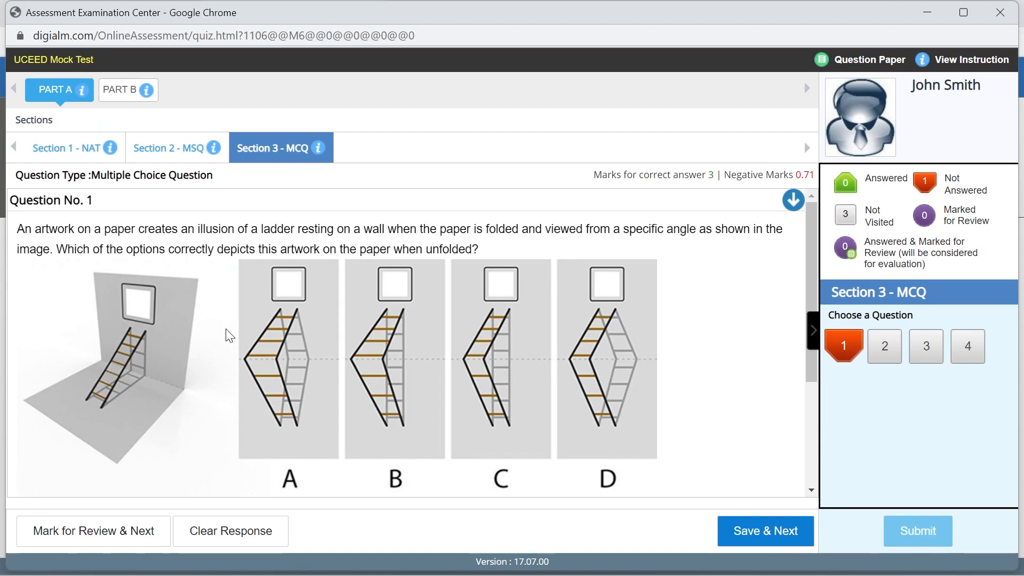
{"action": "mouse_move", "coordinate": [841, 129]}
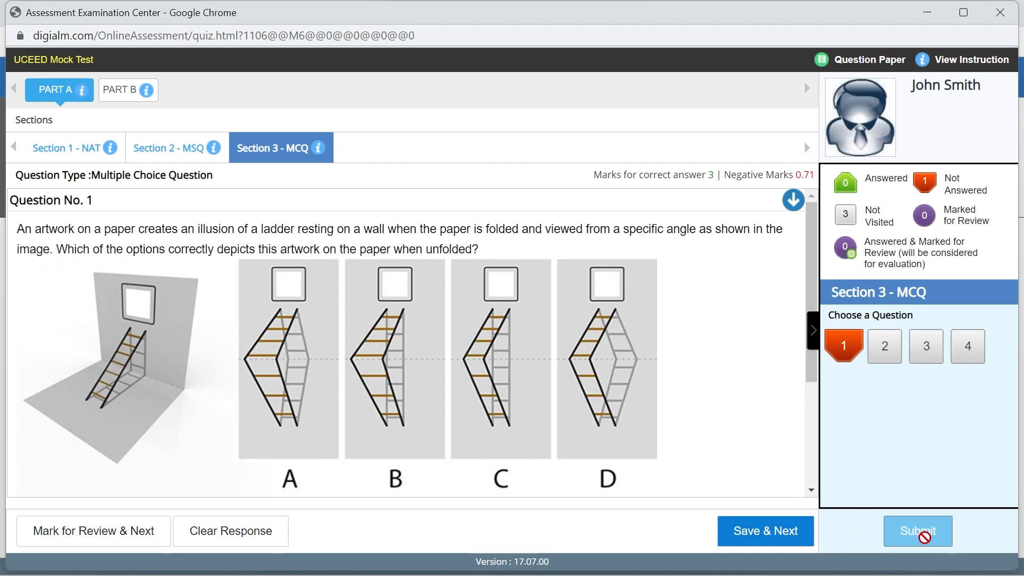
{"action": "mouse_move", "coordinate": [133, 95]}
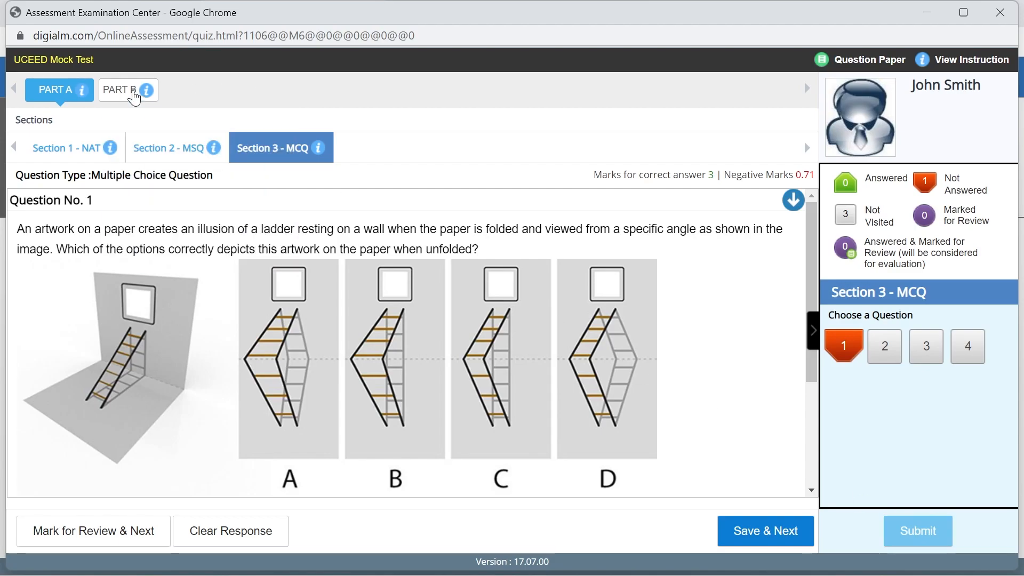